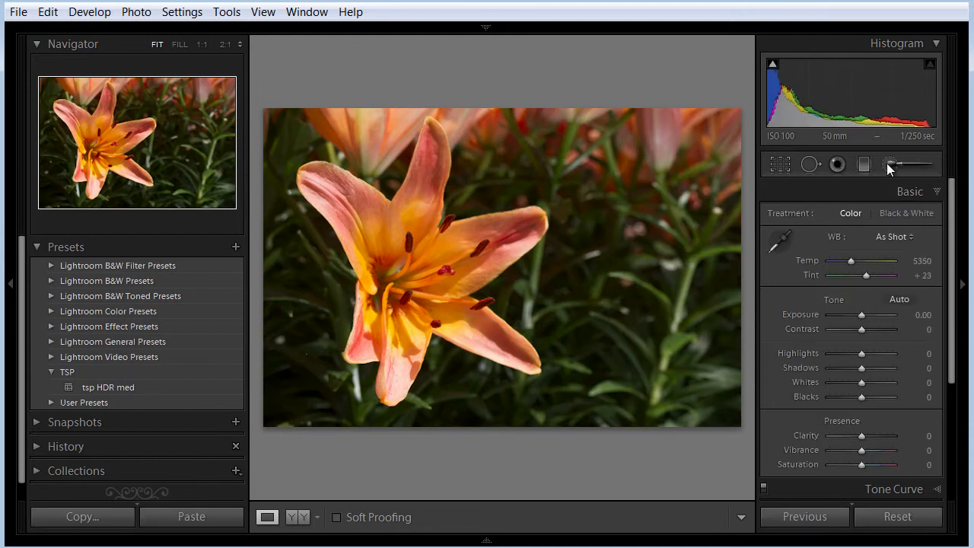
# Step: Pick the Adjustment Brush with mask overlay shown and start painting the lily's right petal
pyautogui.click(890, 164)
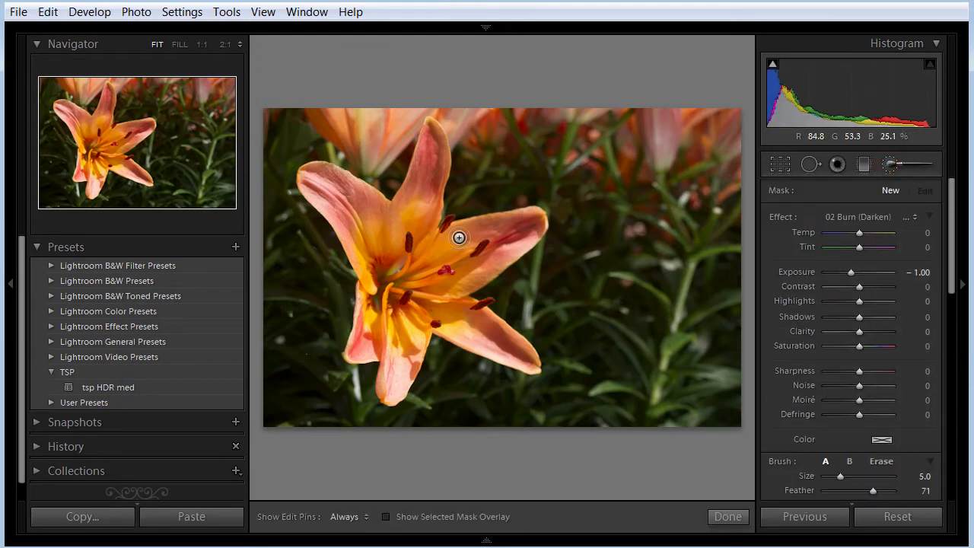
pyautogui.click(386, 516)
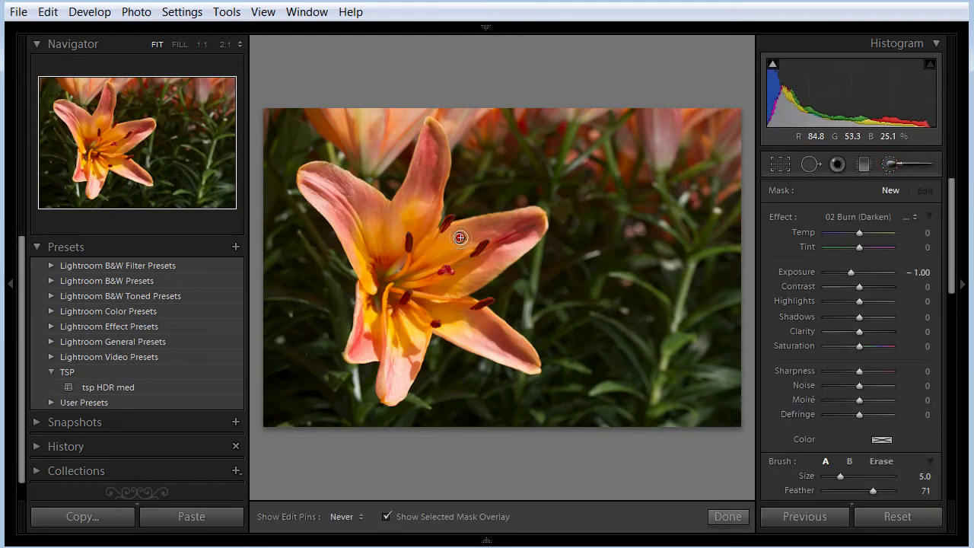
pyautogui.moveTo(461, 238); pyautogui.dragTo(449, 296)
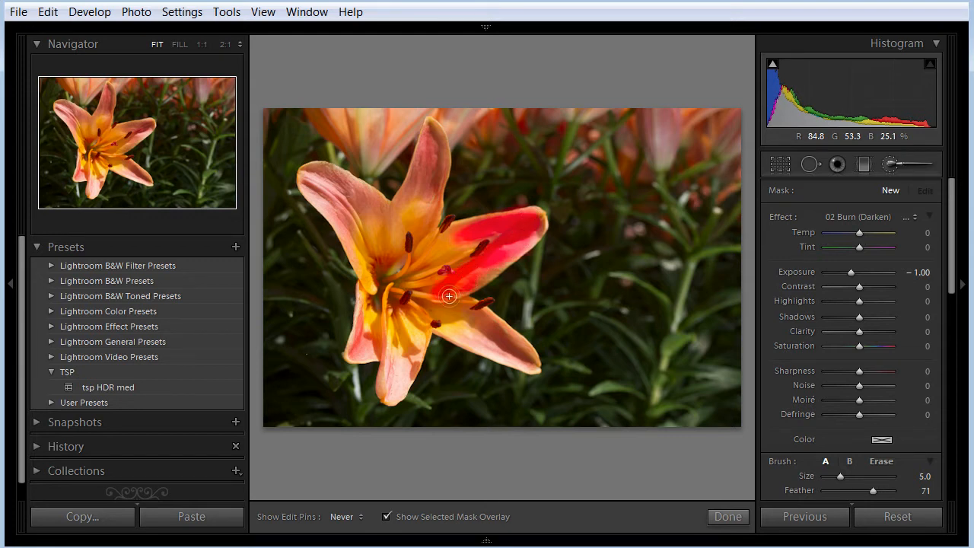
pyautogui.moveTo(449, 296); pyautogui.dragTo(368, 347)
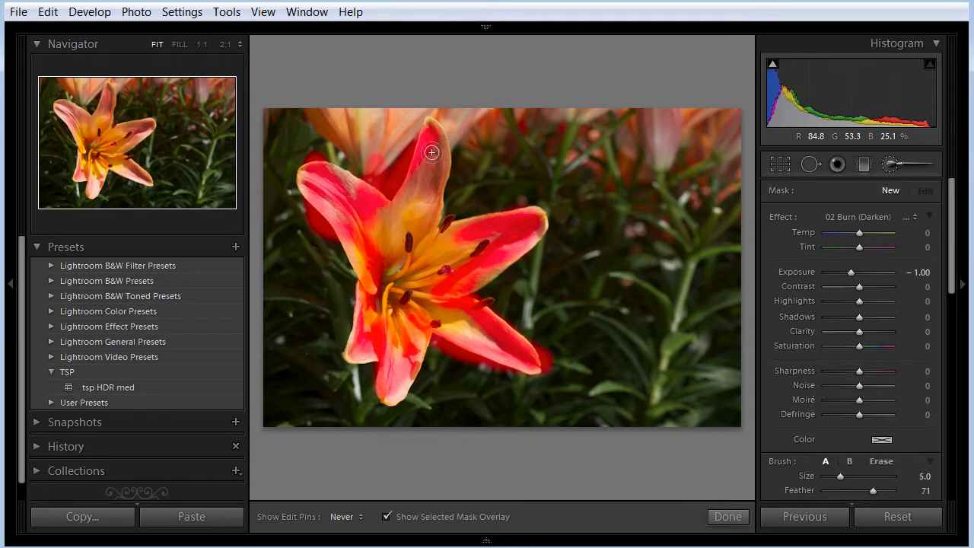
# Step: Paint the mask over the upper and left petals, then erase spill below the lower petals
pyautogui.moveTo(431, 152); pyautogui.dragTo(455, 322)
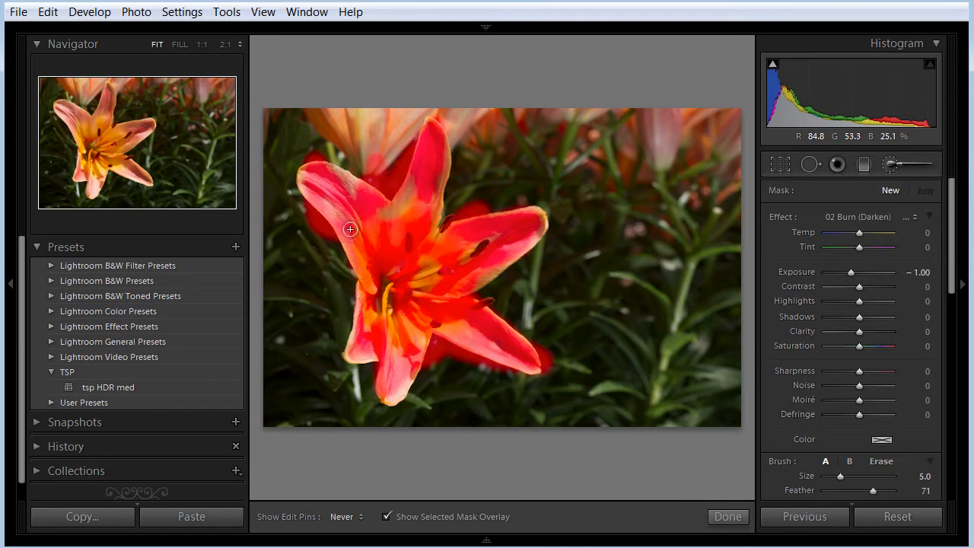
pyautogui.moveTo(350, 229); pyautogui.dragTo(508, 263)
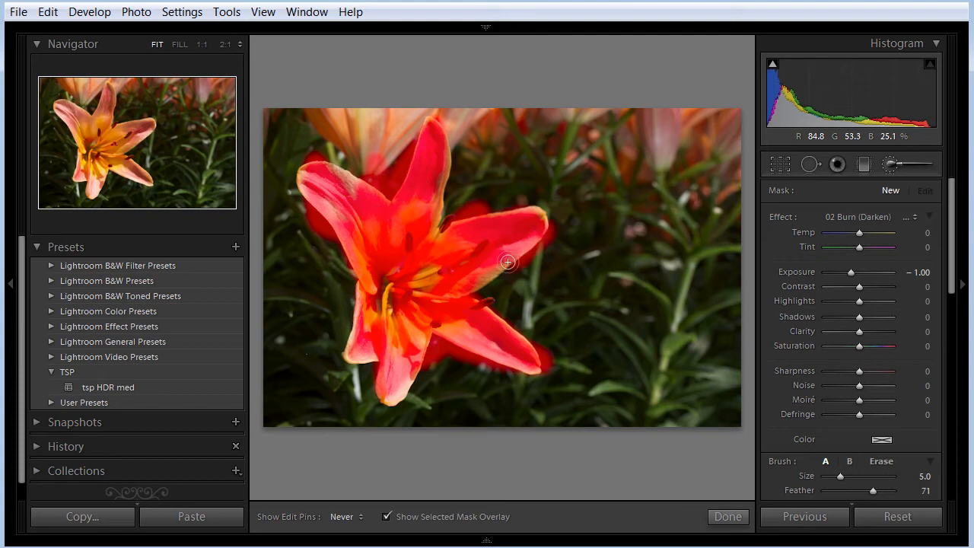
pyautogui.moveTo(507, 262); pyautogui.dragTo(393, 383)
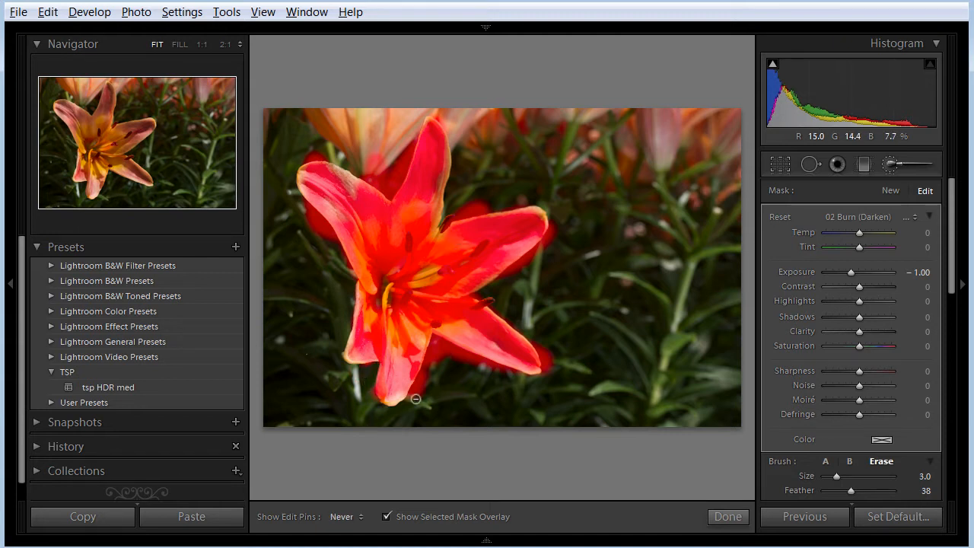
pyautogui.moveTo(434, 363)
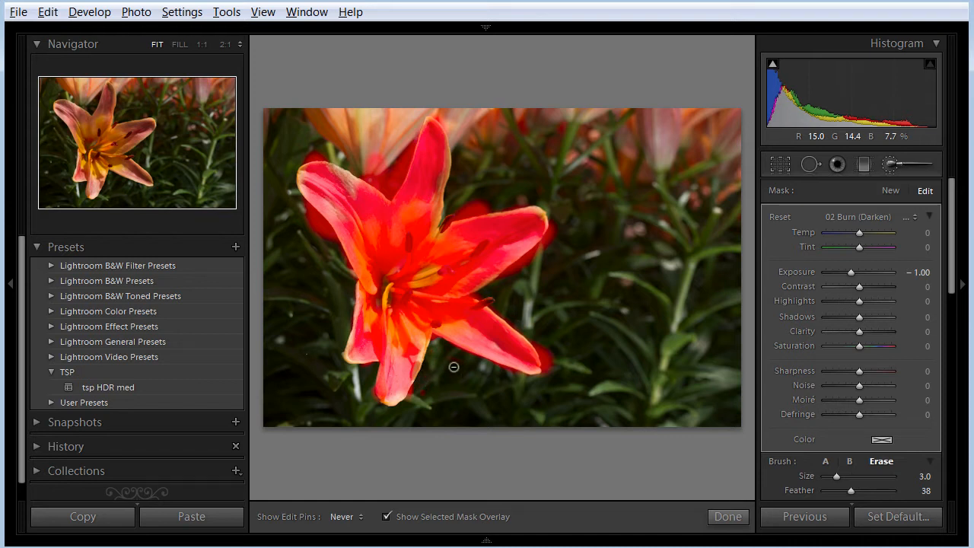
pyautogui.moveTo(549, 389)
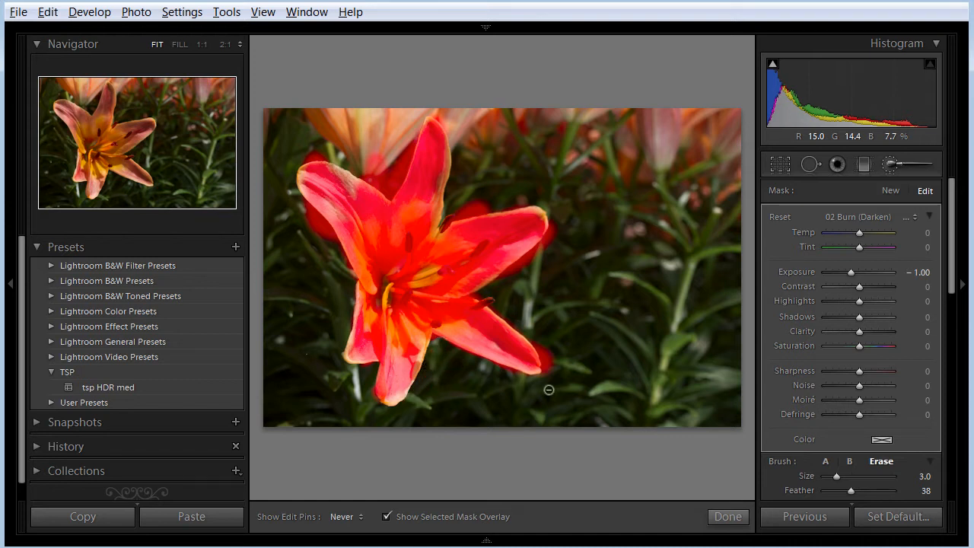
pyautogui.moveTo(549, 390); pyautogui.dragTo(518, 320)
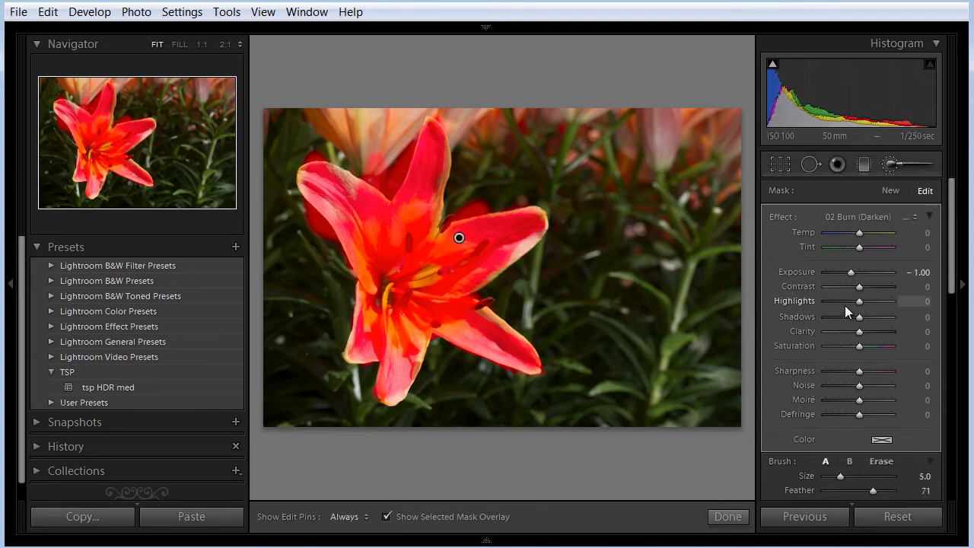
# Step: Apply the Saturation preset with Temp -38, hide the mask overlay, and fine-tune saturation
pyautogui.click(912, 217)
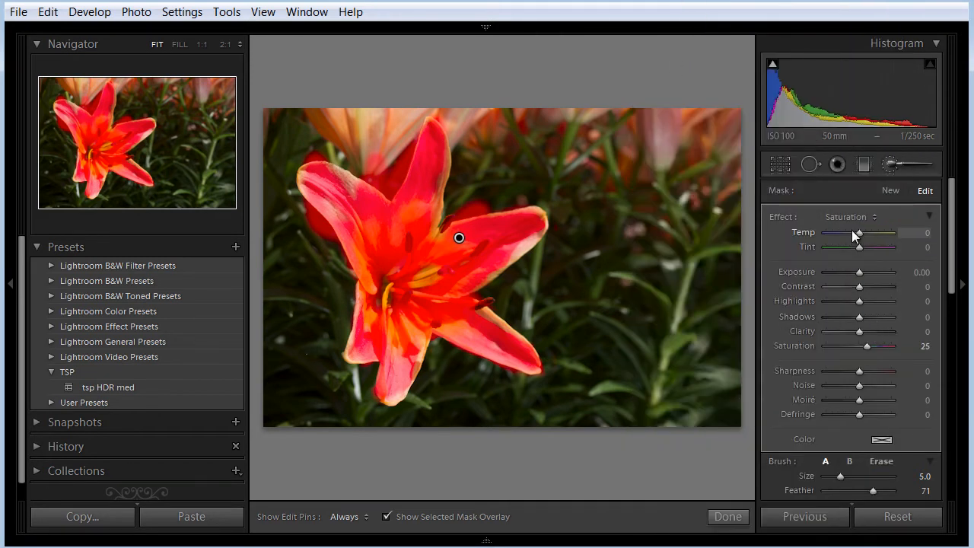
pyautogui.moveTo(859, 233); pyautogui.dragTo(844, 232)
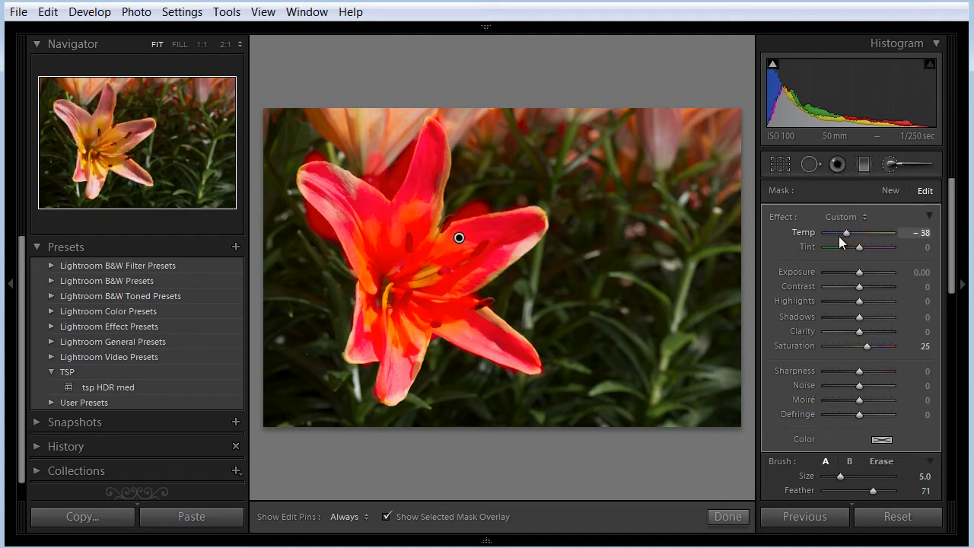
pyautogui.click(387, 517)
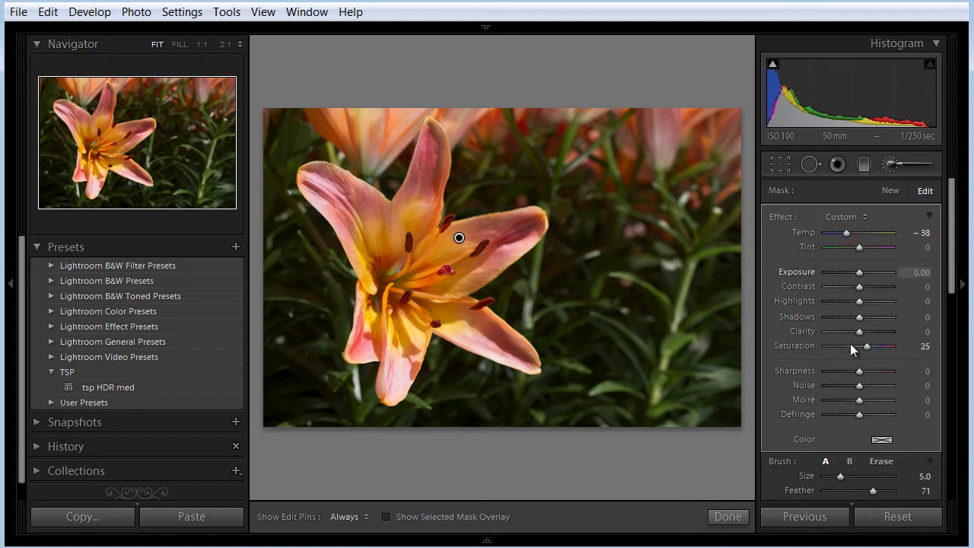
pyautogui.moveTo(885, 345); pyautogui.dragTo(894, 345)
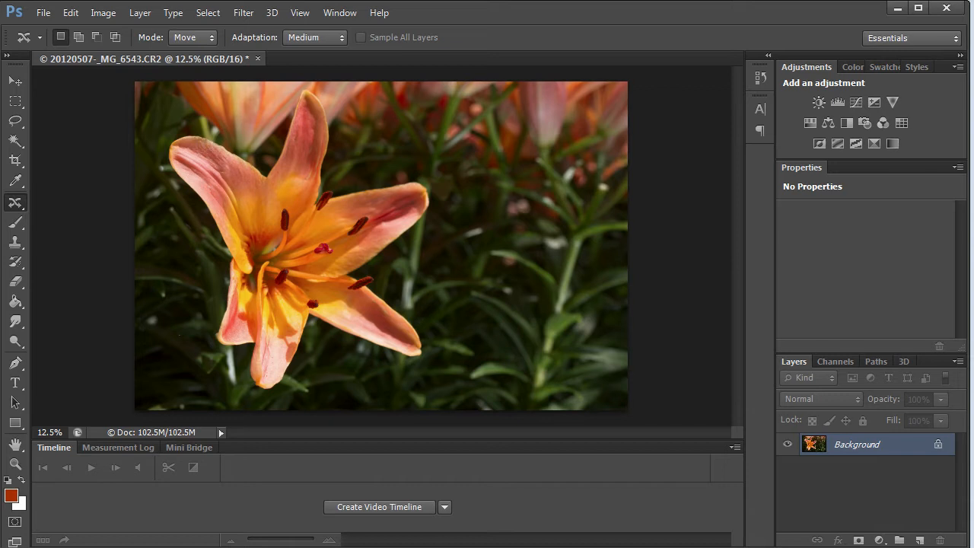
pyautogui.moveTo(182, 406)
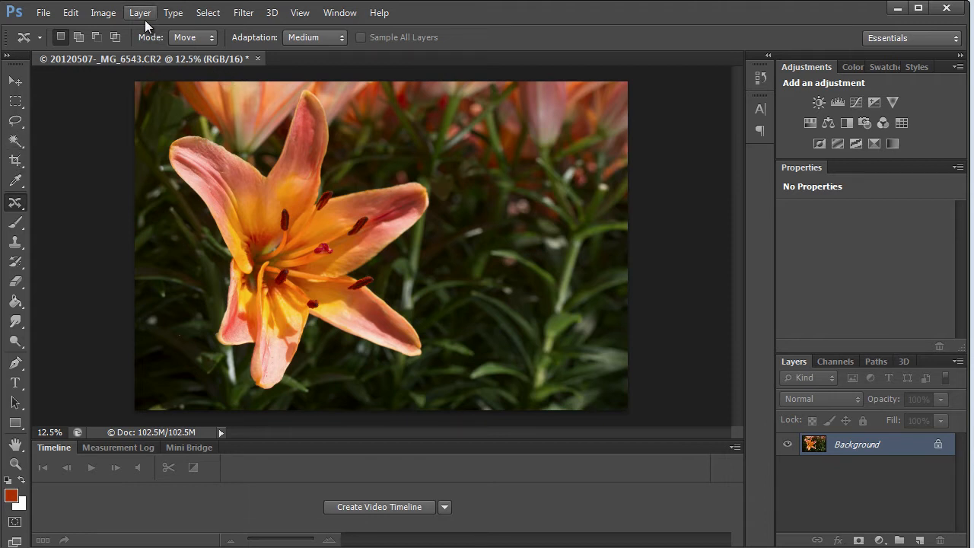
# Step: Open Color Range with Sampled Colors and sample the lily's orange centre and pink petals
pyautogui.click(208, 13)
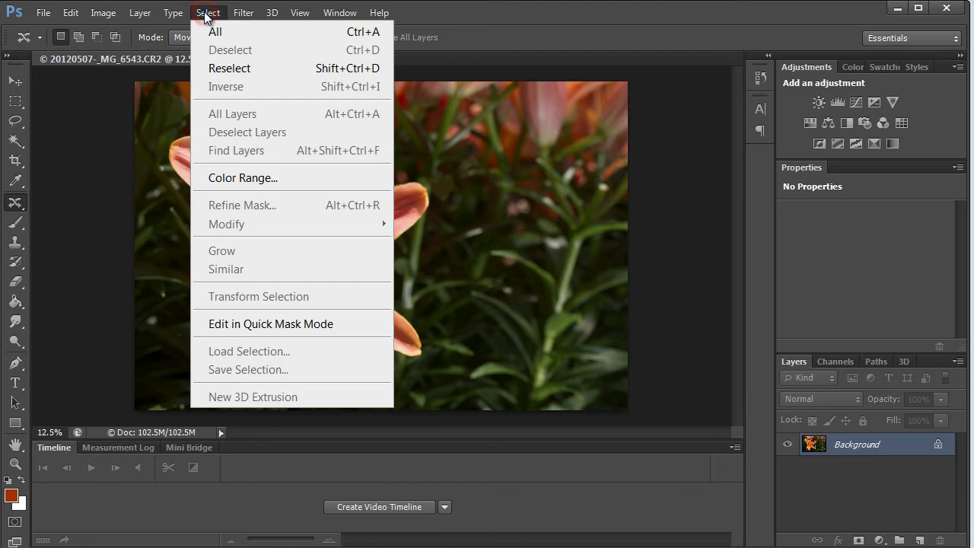
pyautogui.click(243, 178)
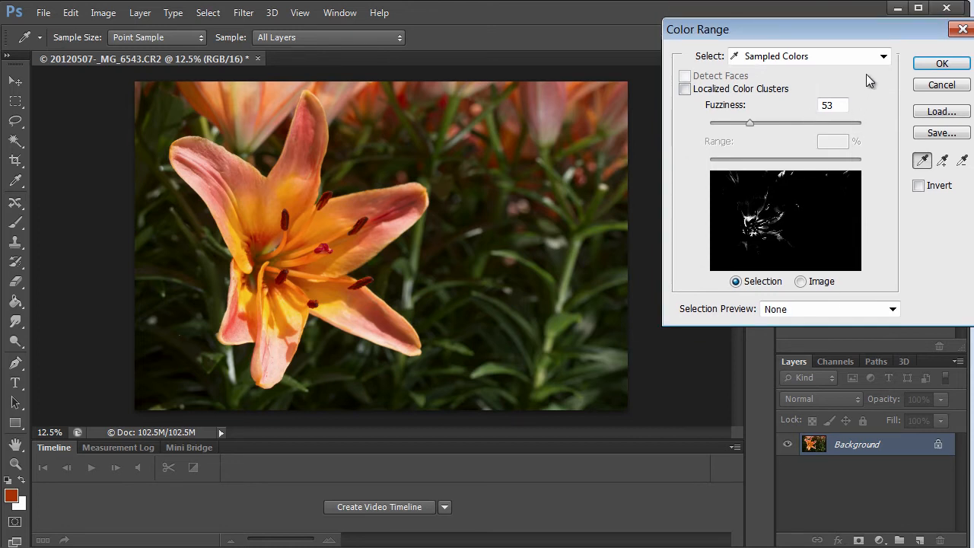
pyautogui.click(882, 56)
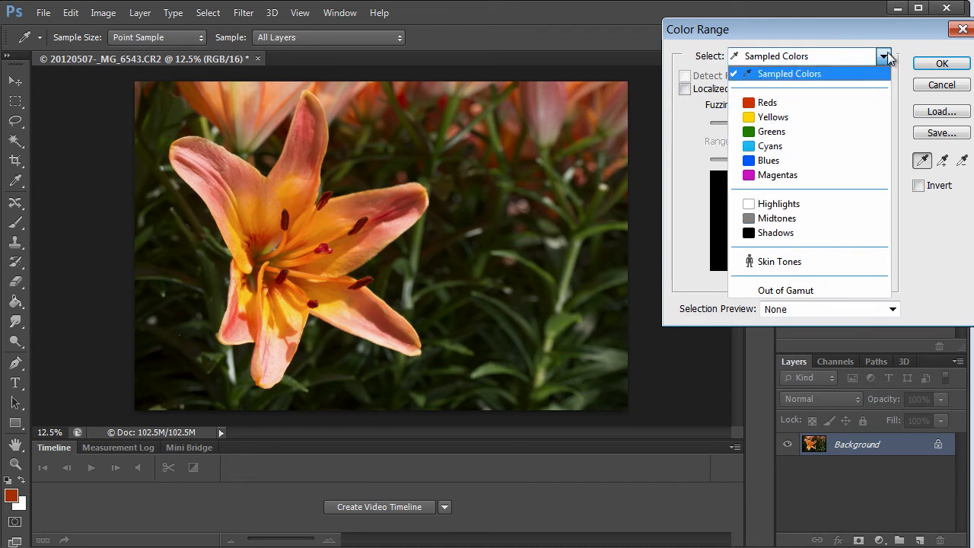
pyautogui.click(789, 73)
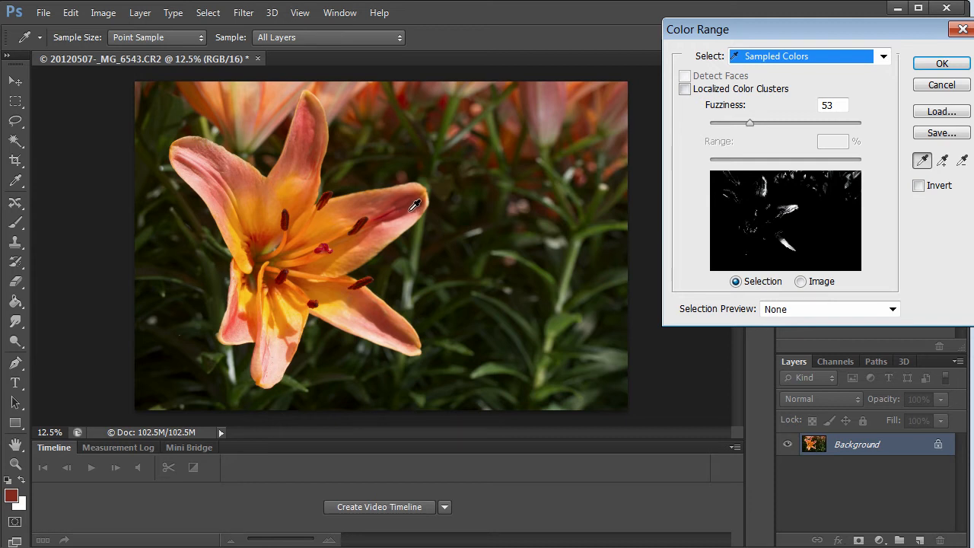
pyautogui.moveTo(342, 255)
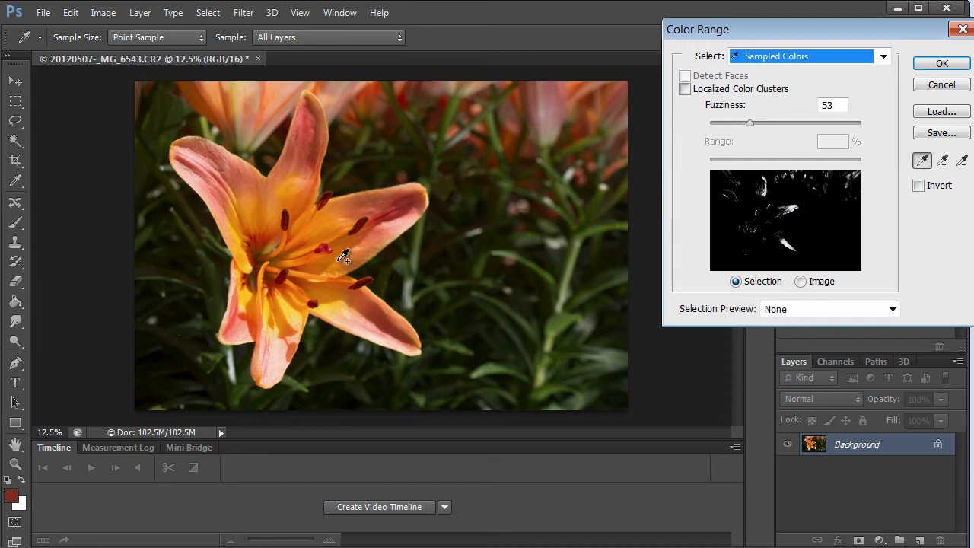
pyautogui.click(305, 125)
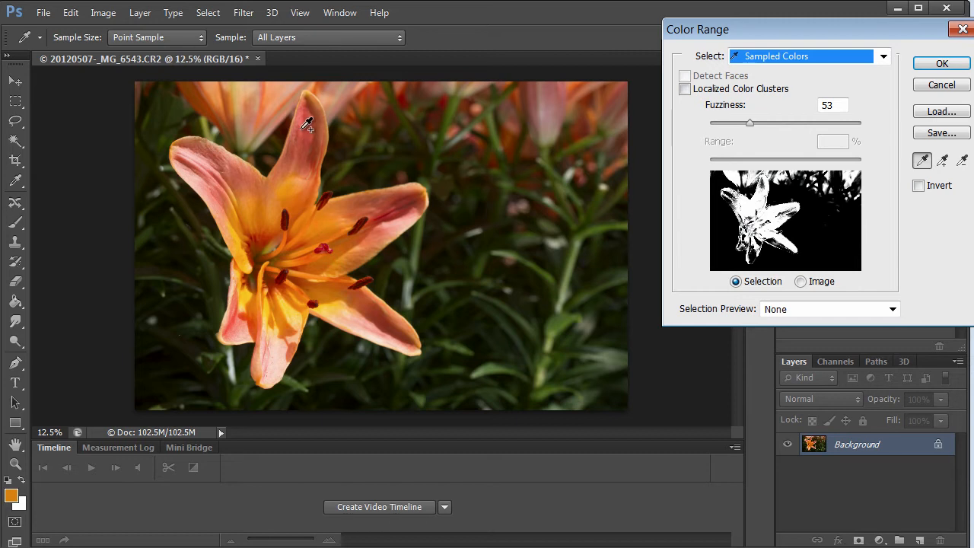
pyautogui.click(204, 174)
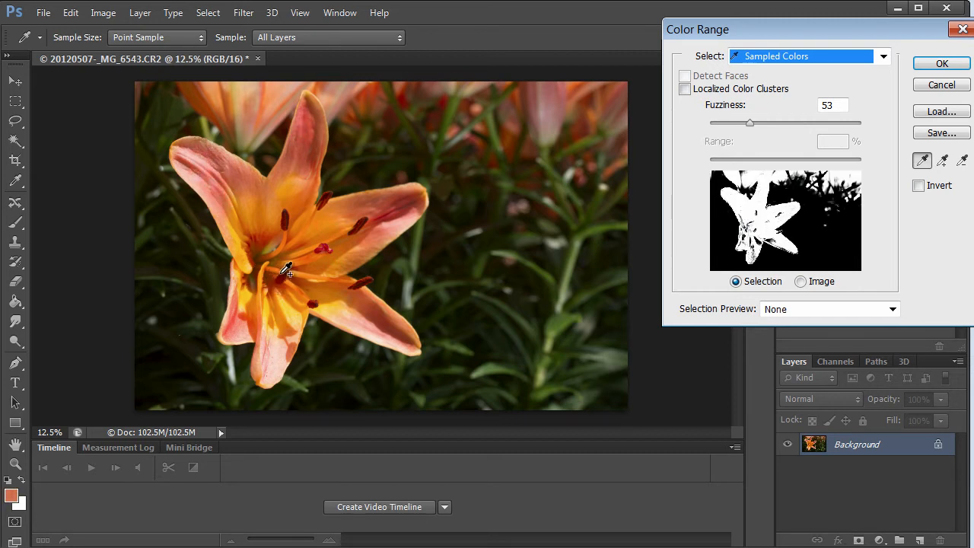
pyautogui.click(309, 255)
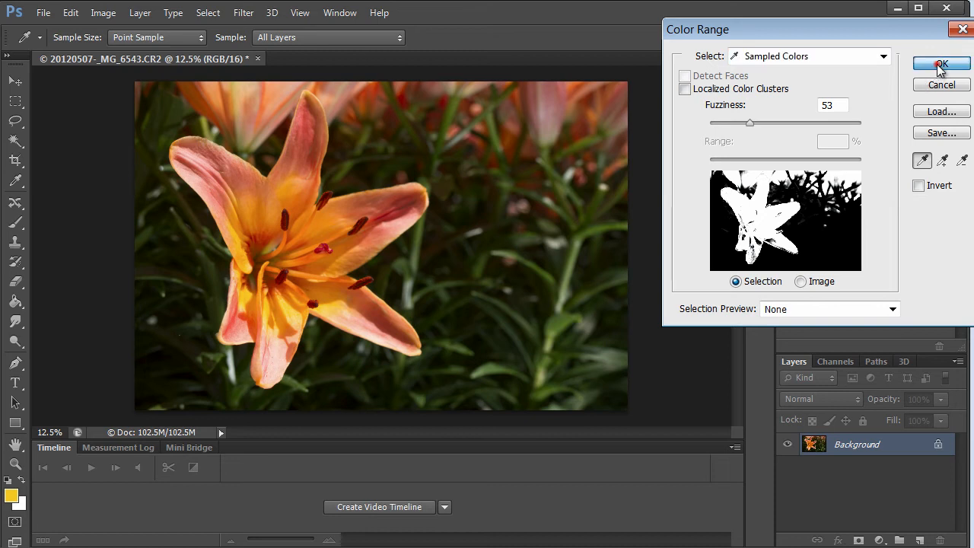
# Step: Confirm the Color Range selection and add a Hue/Saturation adjustment layer masked to the lily
pyautogui.click(941, 63)
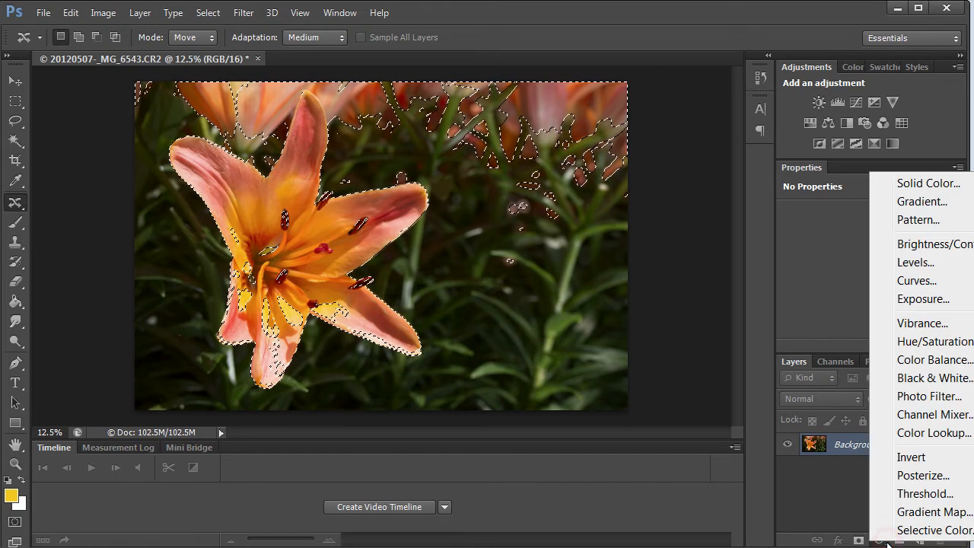
pyautogui.click(934, 341)
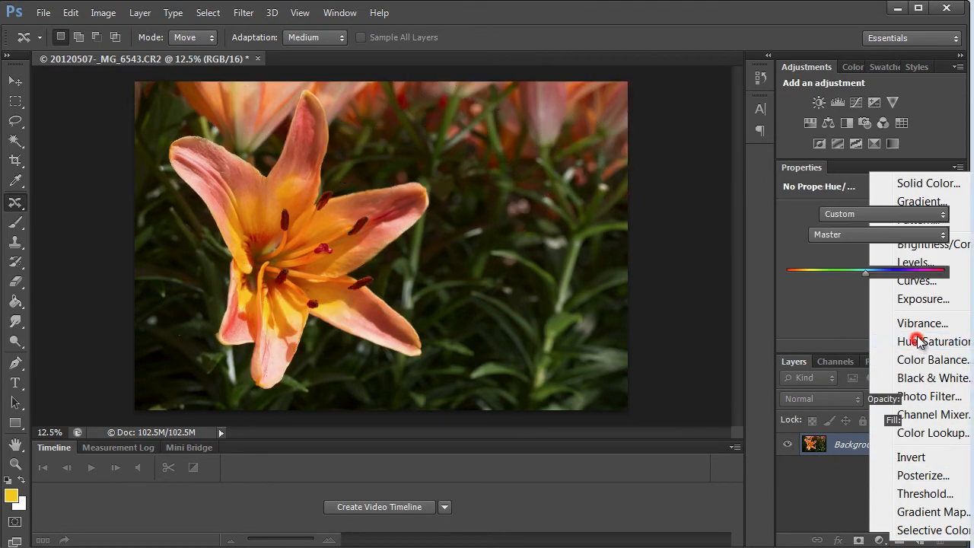
pyautogui.click(934, 341)
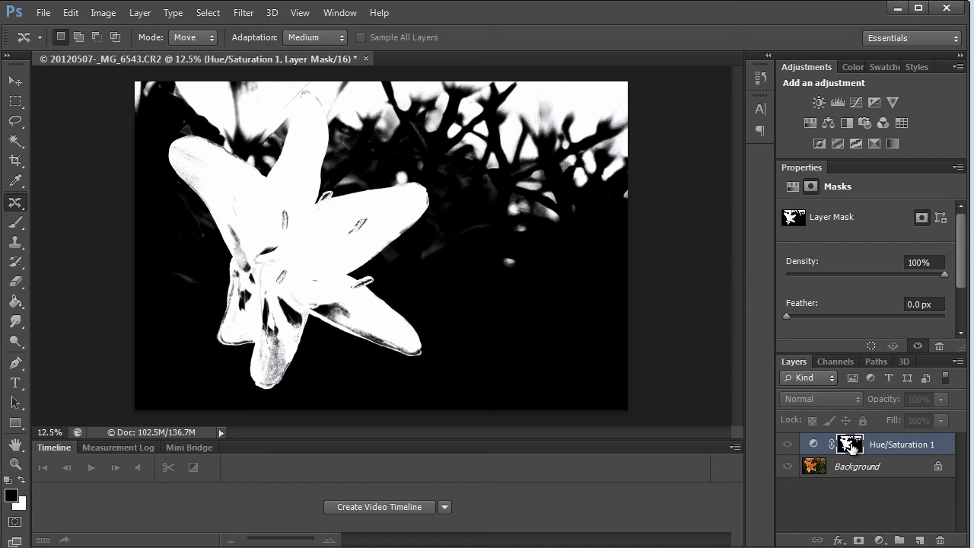
pyautogui.moveTo(276, 191)
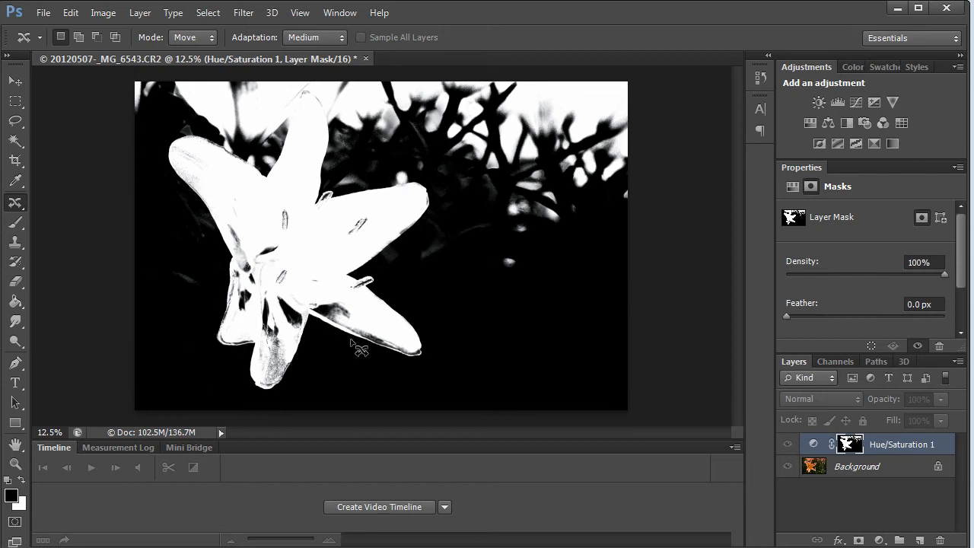
pyautogui.moveTo(415, 350)
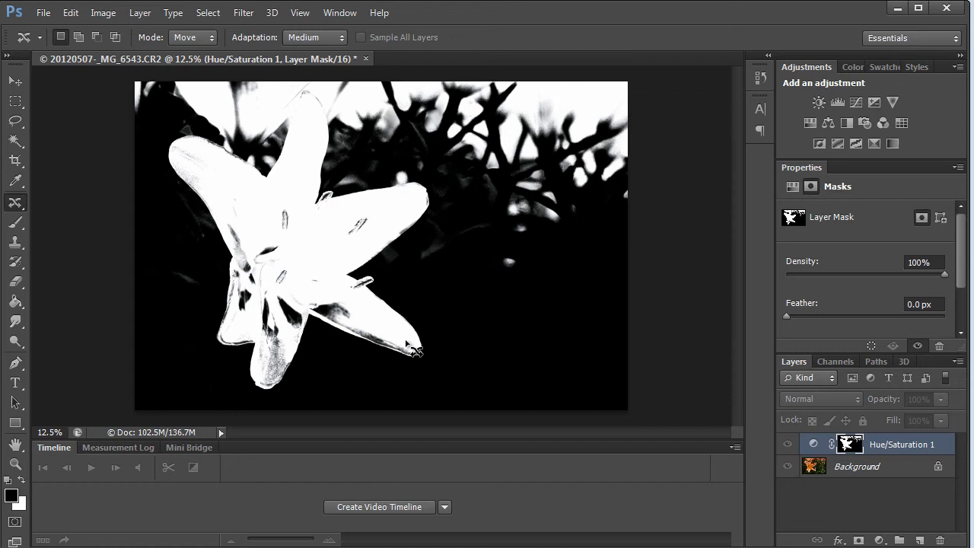
pyautogui.moveTo(673, 386)
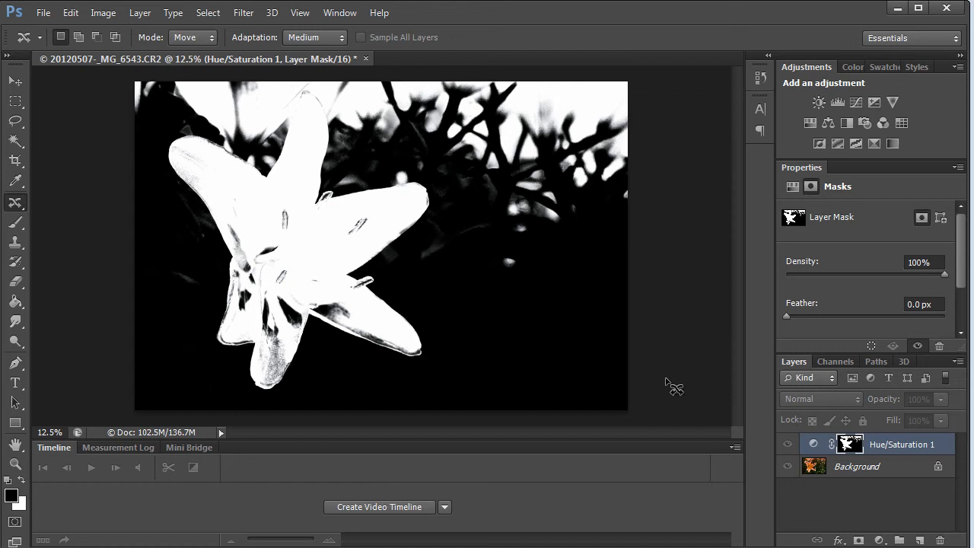
pyautogui.moveTo(816, 432)
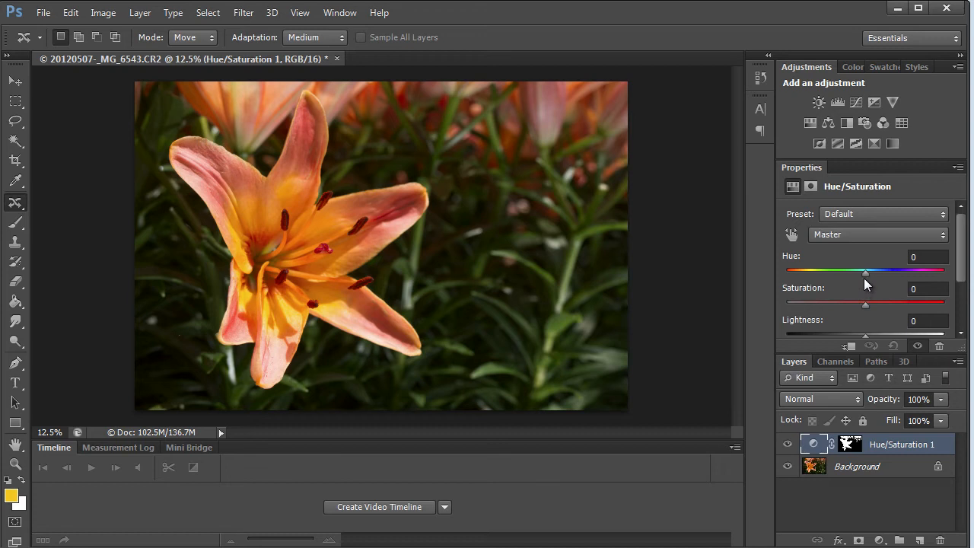
pyautogui.moveTo(936, 279)
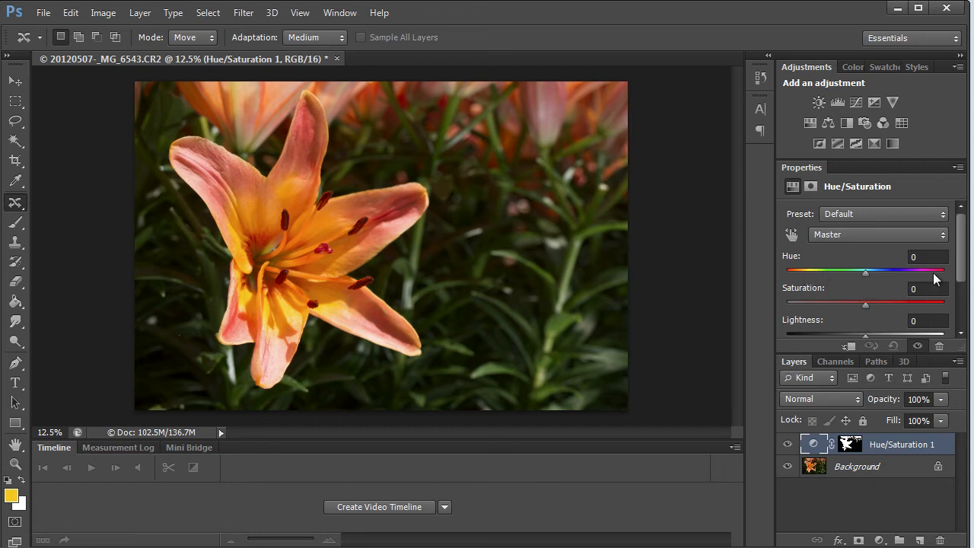
pyautogui.moveTo(811, 277)
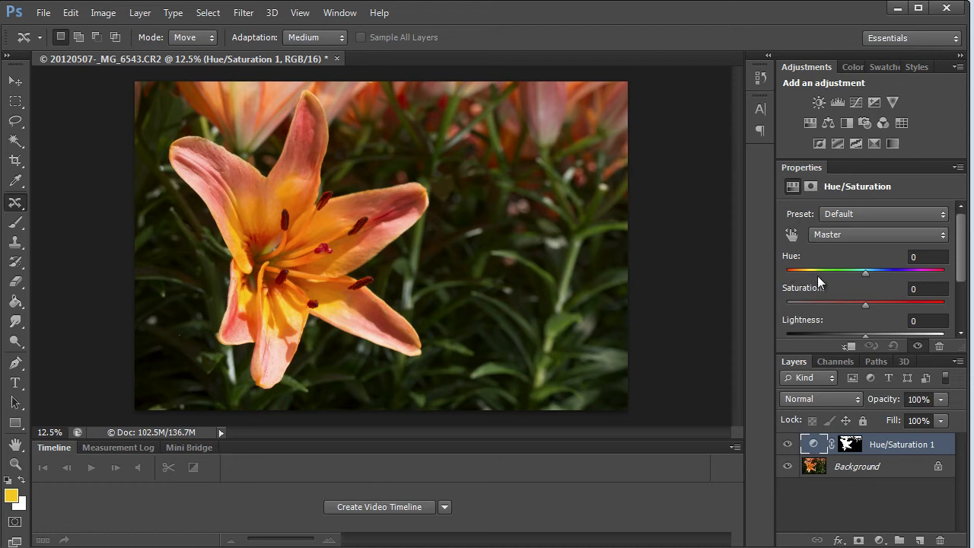
pyautogui.moveTo(919, 276)
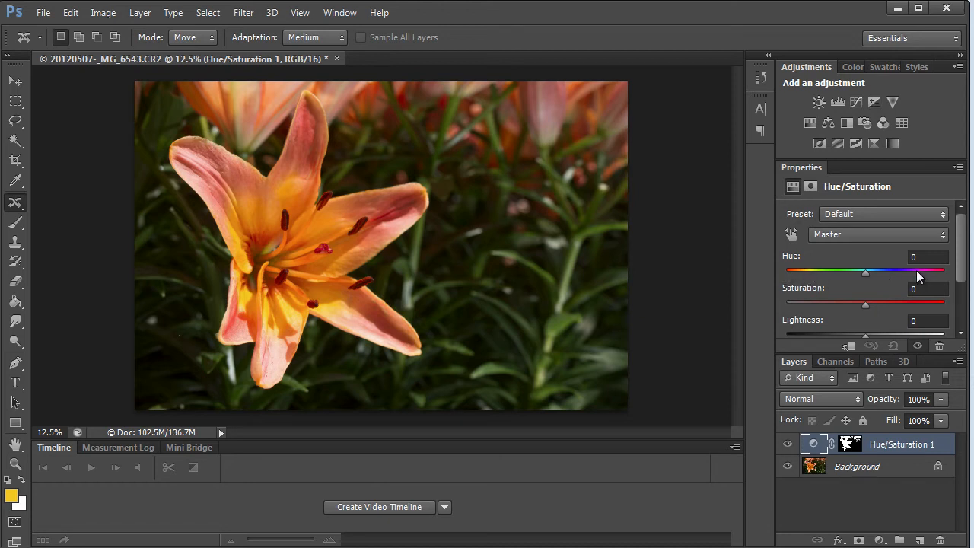
pyautogui.moveTo(808, 279)
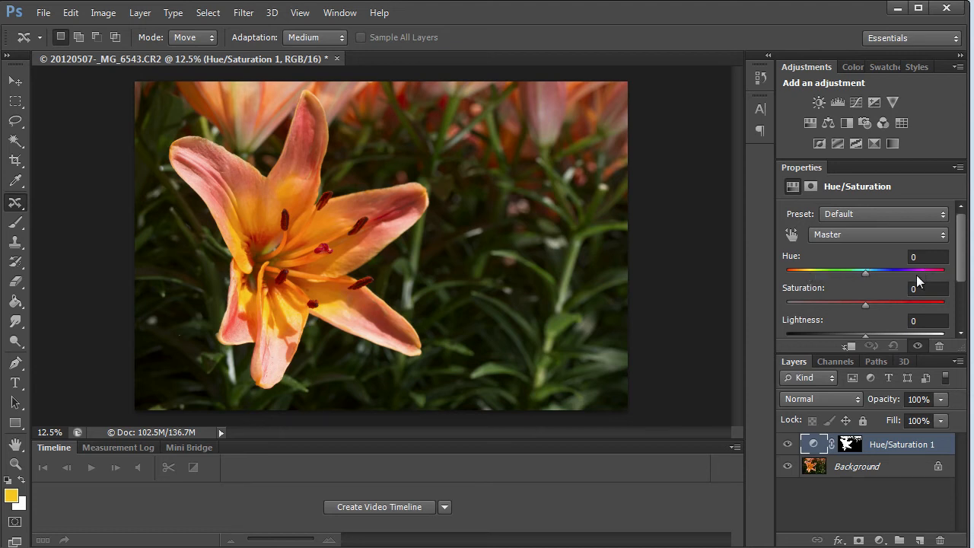
# Step: Drag the Hue slider to -102, Saturation to +5 and Lightness to -20
pyautogui.moveTo(865, 272); pyautogui.dragTo(815, 272)
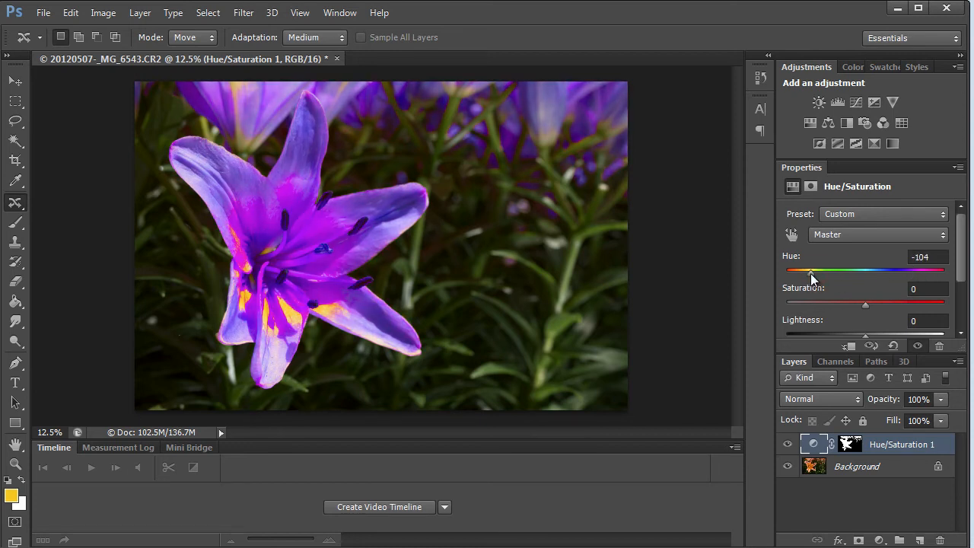
pyautogui.moveTo(866, 304); pyautogui.dragTo(865, 304)
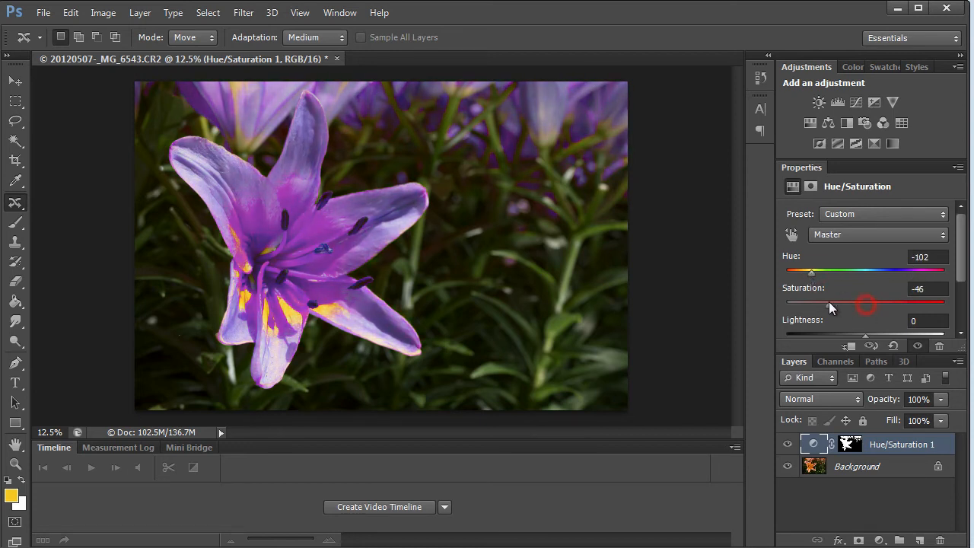
pyautogui.moveTo(866, 304); pyautogui.dragTo(894, 304)
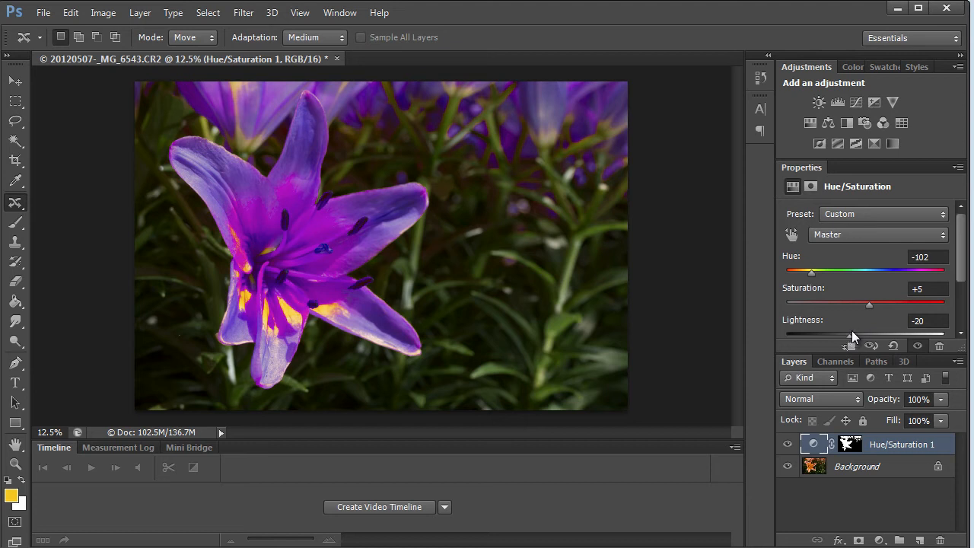
pyautogui.moveTo(369, 148)
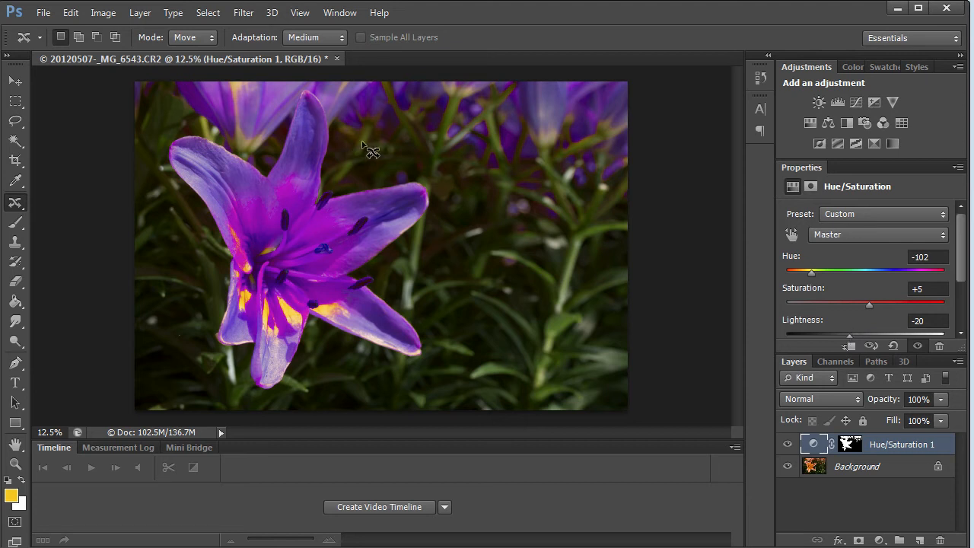
pyautogui.moveTo(510, 106)
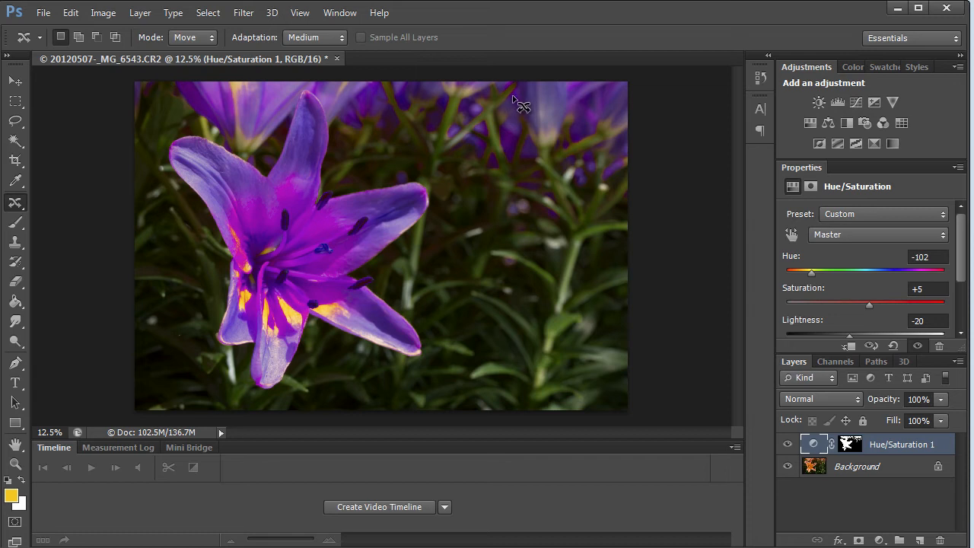
pyautogui.moveTo(520, 105)
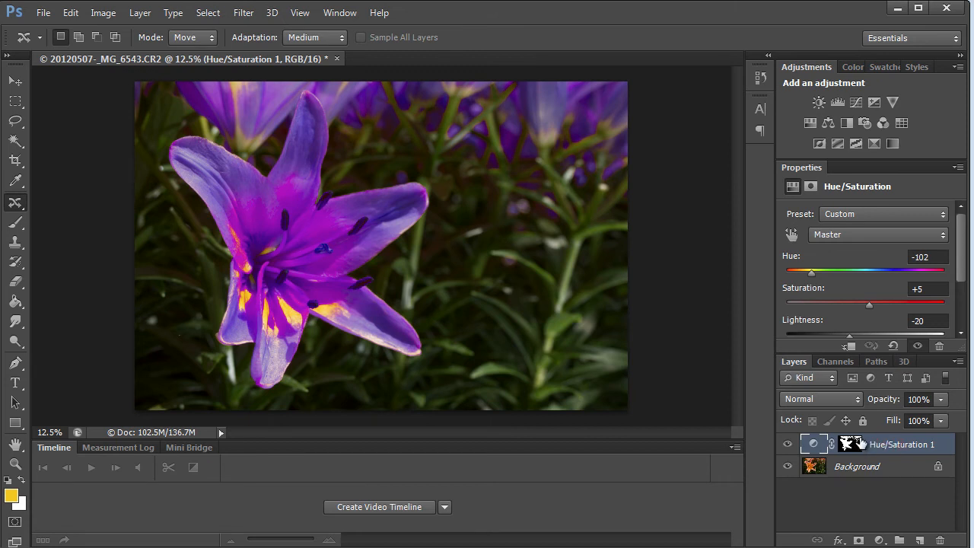
pyautogui.moveTo(388, 103)
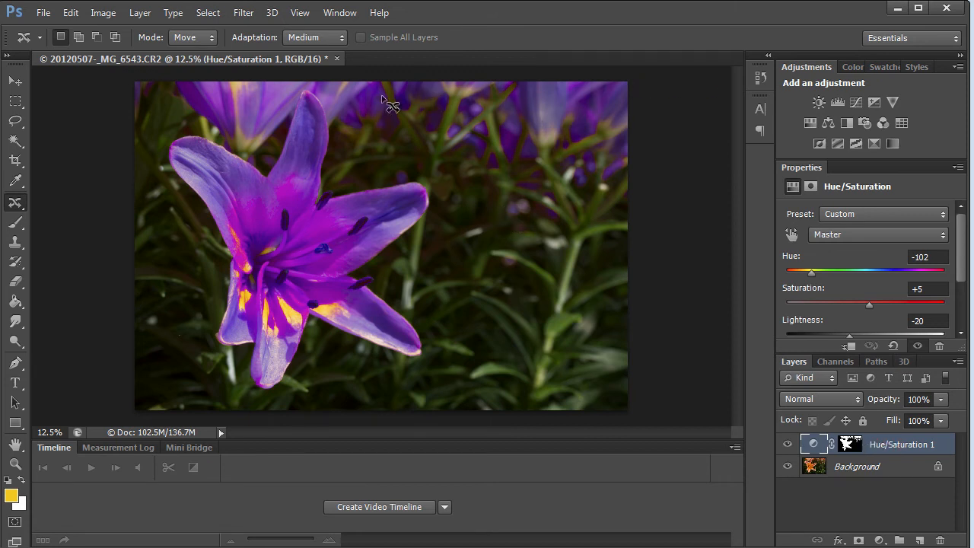
pyautogui.moveTo(352, 203)
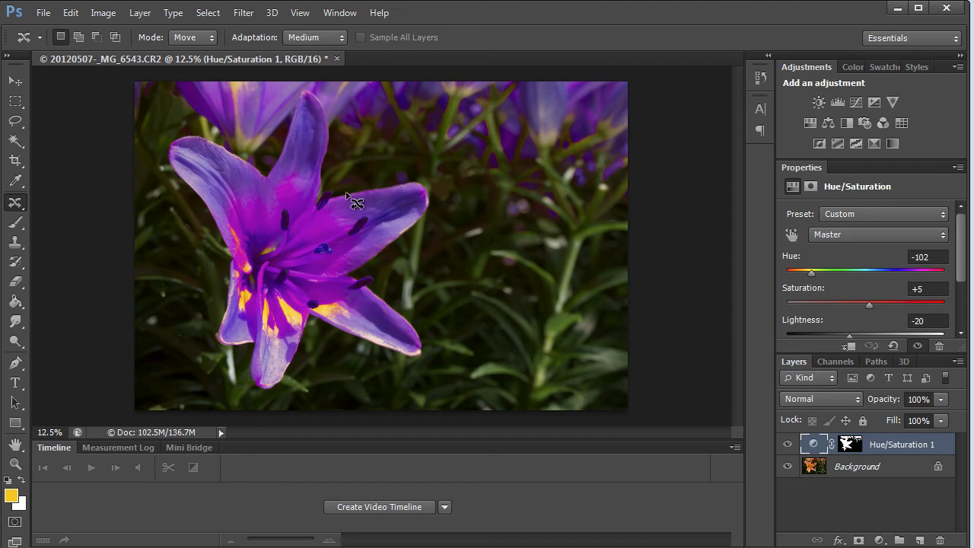
pyautogui.moveTo(566, 375)
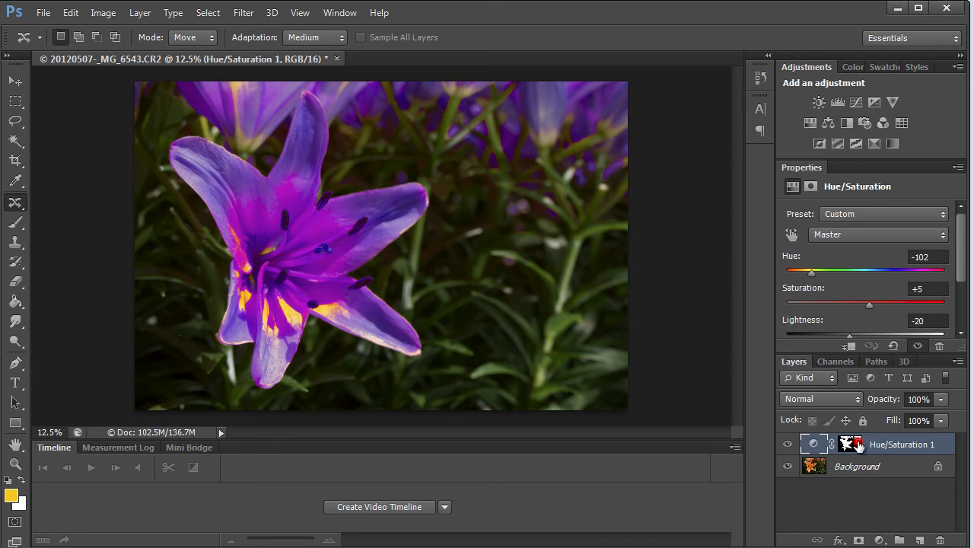
# Step: Select the layer mask and brush black over the top background flowers
pyautogui.click(851, 444)
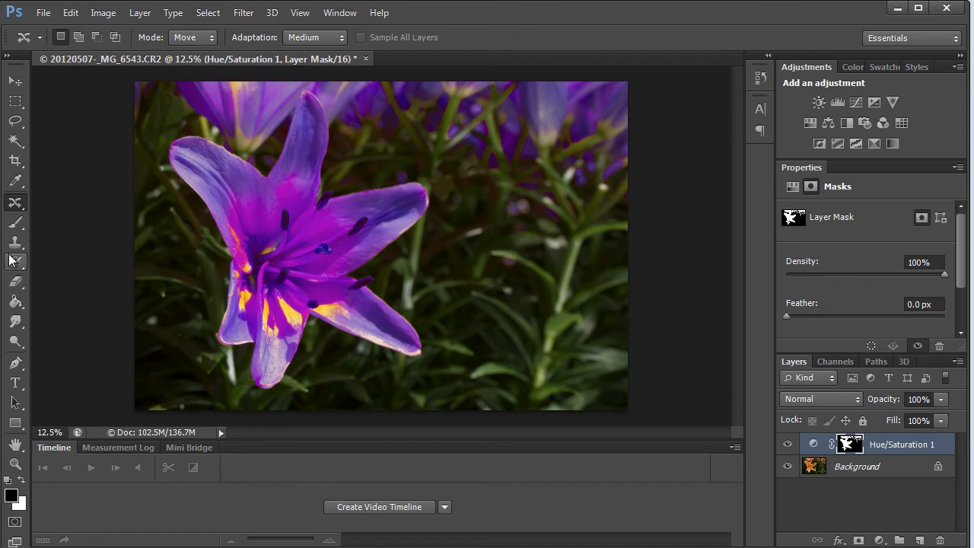
pyautogui.click(15, 222)
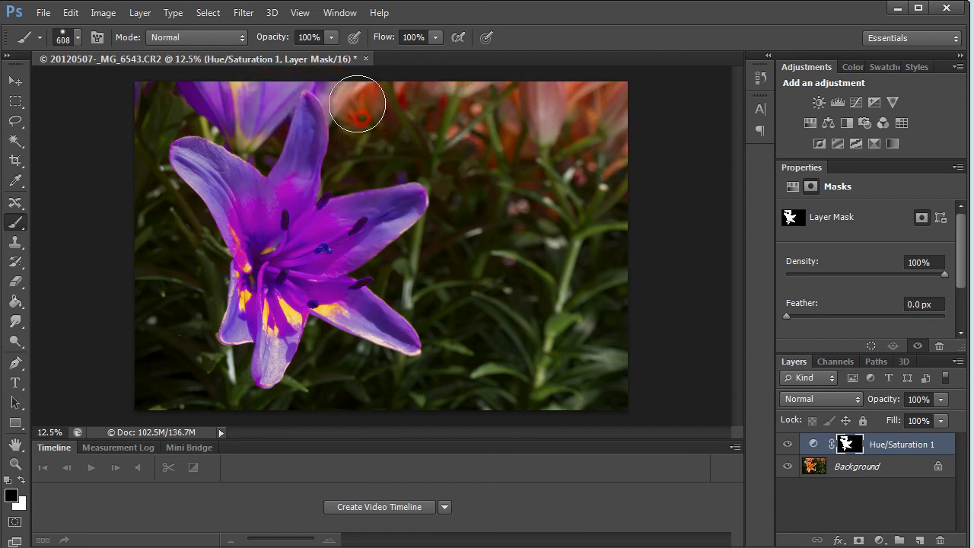
pyautogui.moveTo(358, 103); pyautogui.dragTo(272, 77)
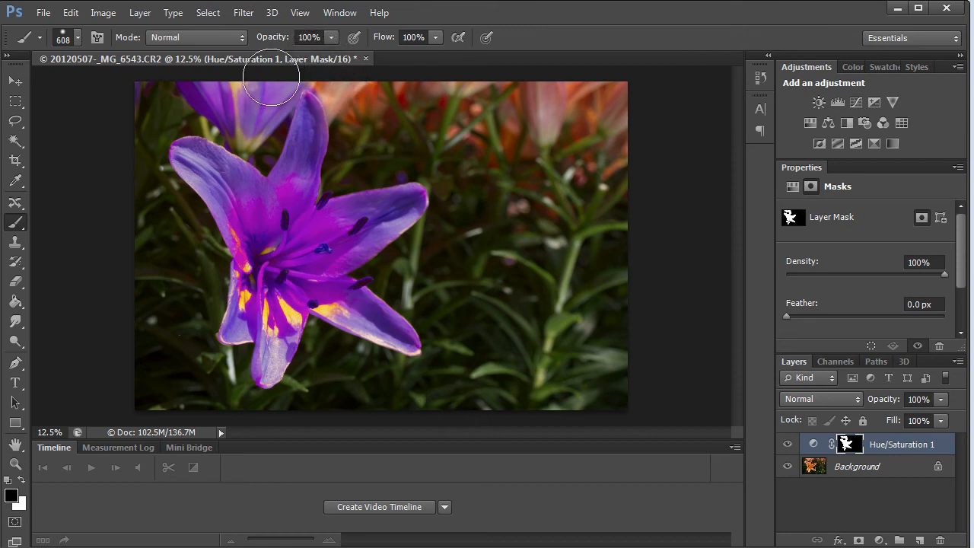
pyautogui.moveTo(154, 91)
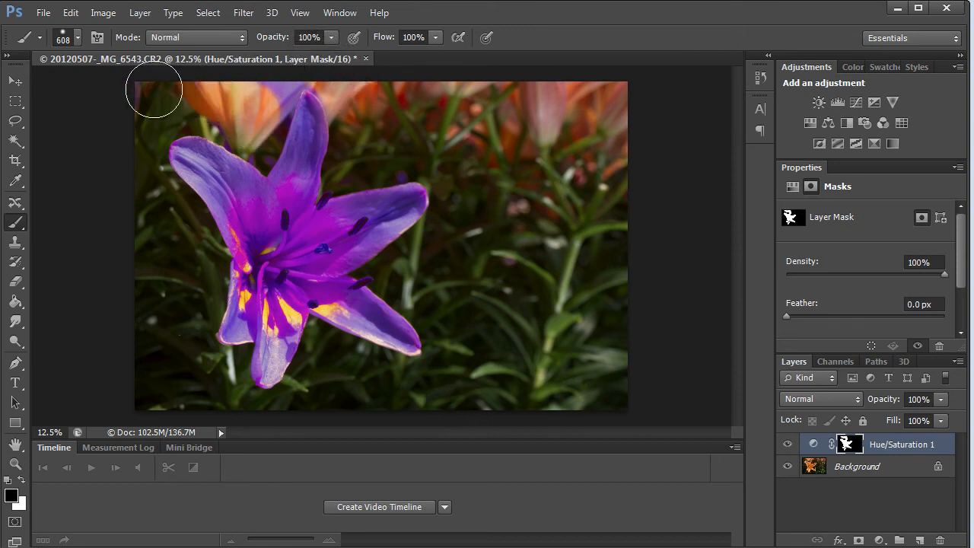
pyautogui.moveTo(261, 99)
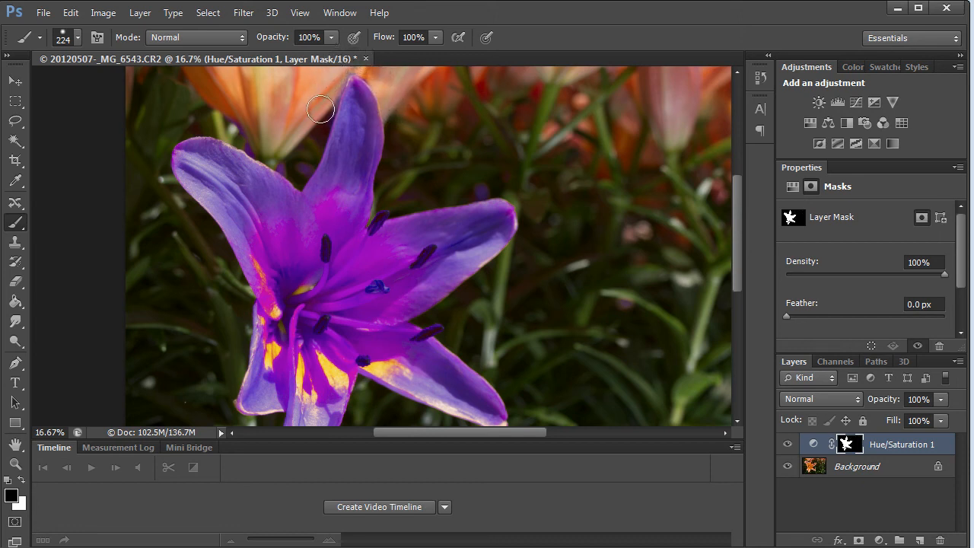
pyautogui.moveTo(374, 91)
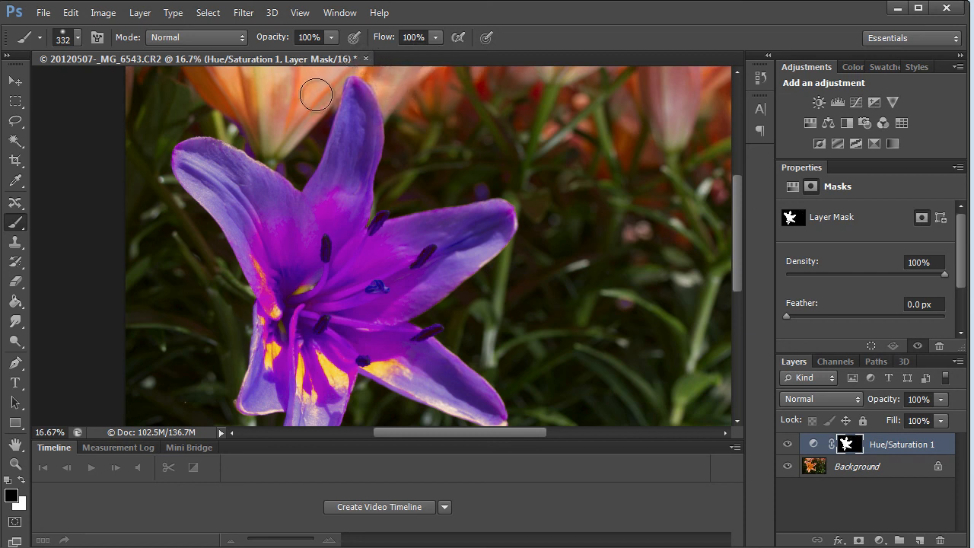
pyautogui.moveTo(329, 79)
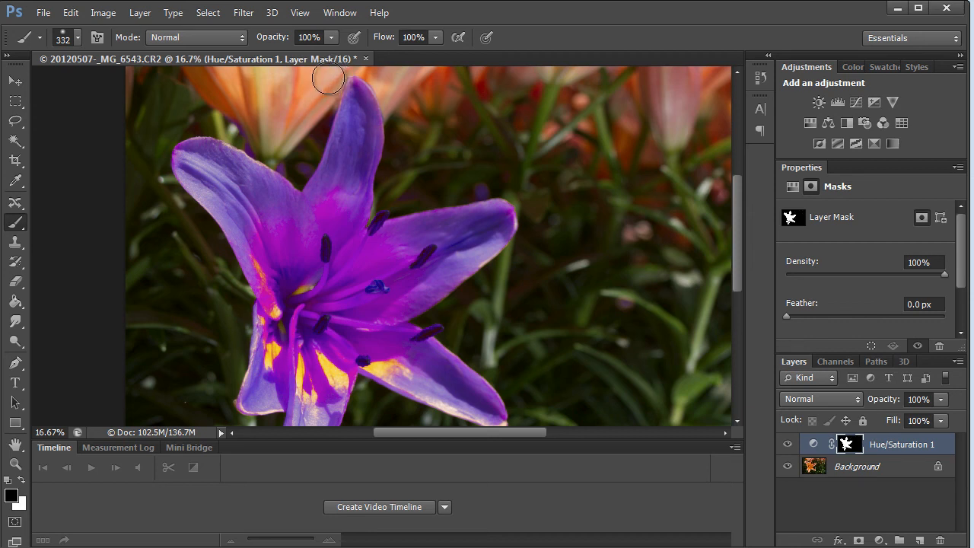
pyautogui.moveTo(678, 149)
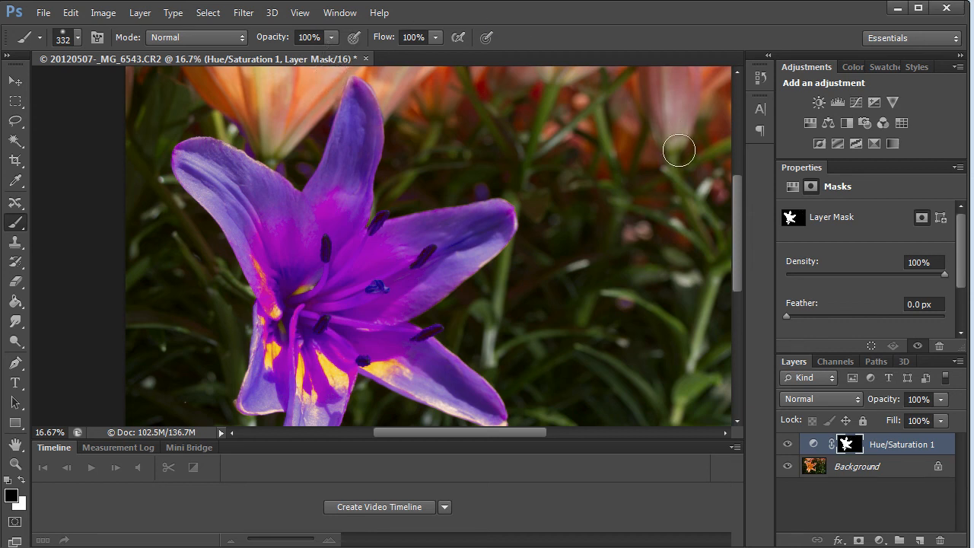
pyautogui.moveTo(484, 176)
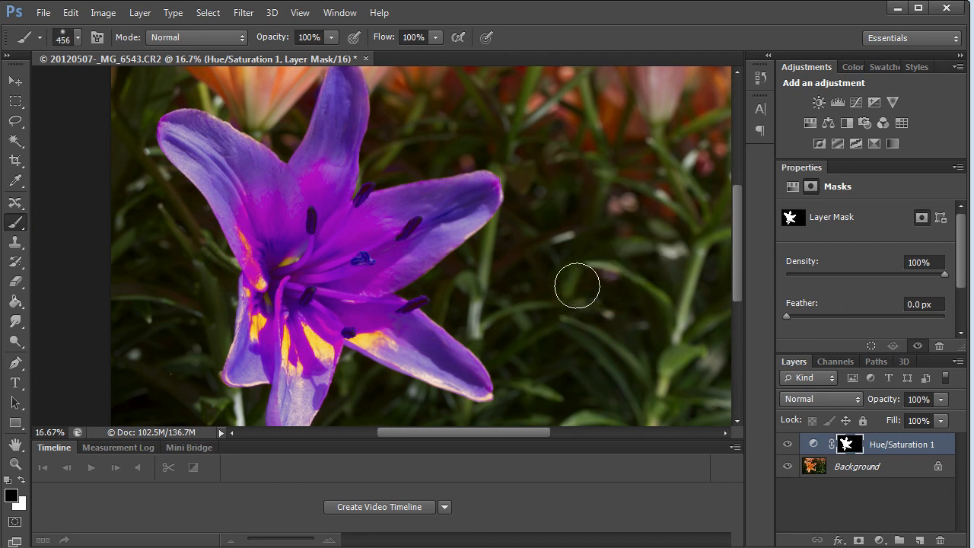
pyautogui.moveTo(530, 276)
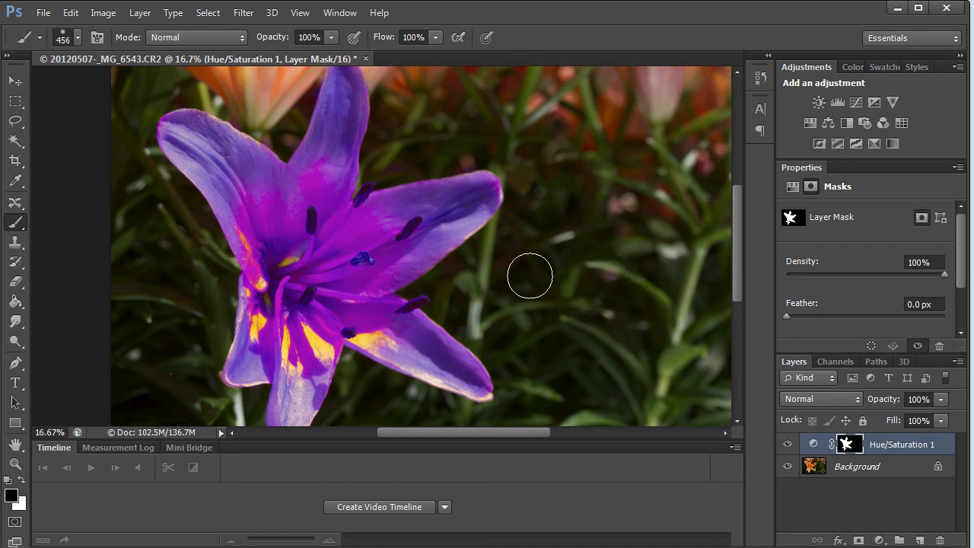